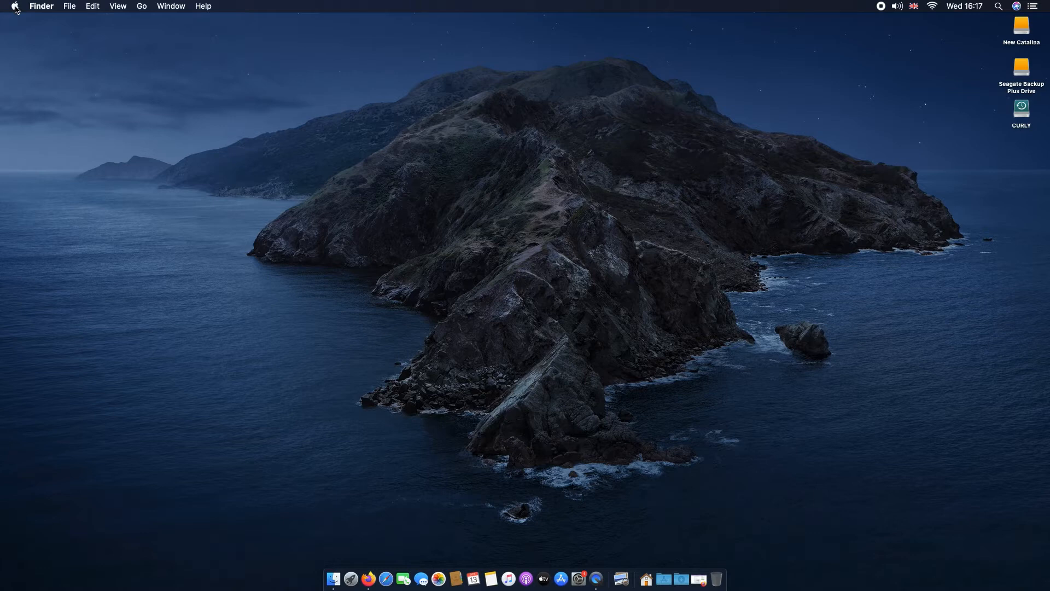
Reach the General pane of System Preferences and set Appearance to Auto
click(14, 7)
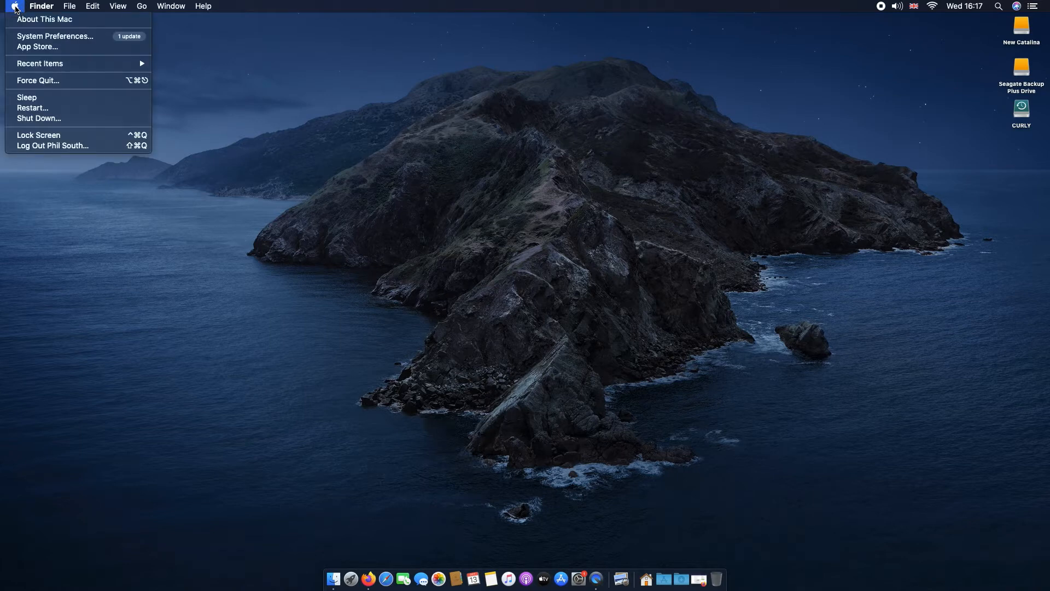
click(65, 39)
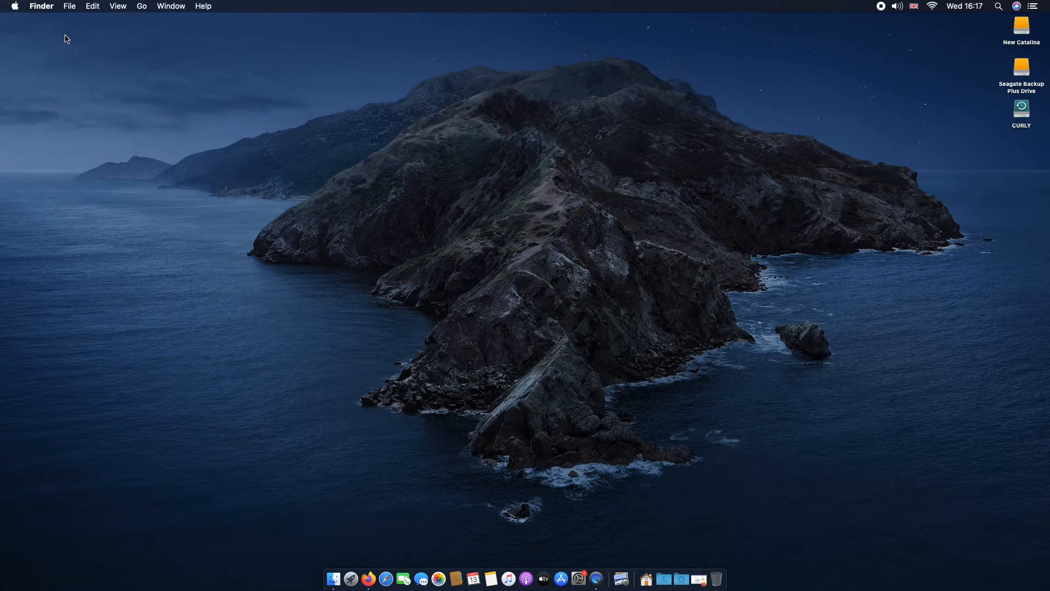
click(560, 579)
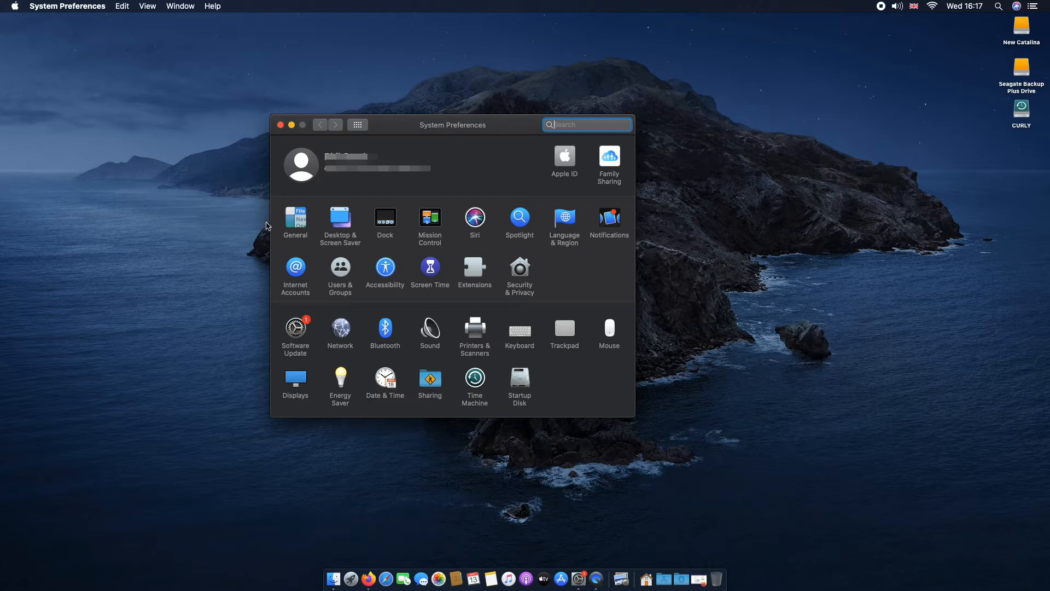
mouse_move(461, 323)
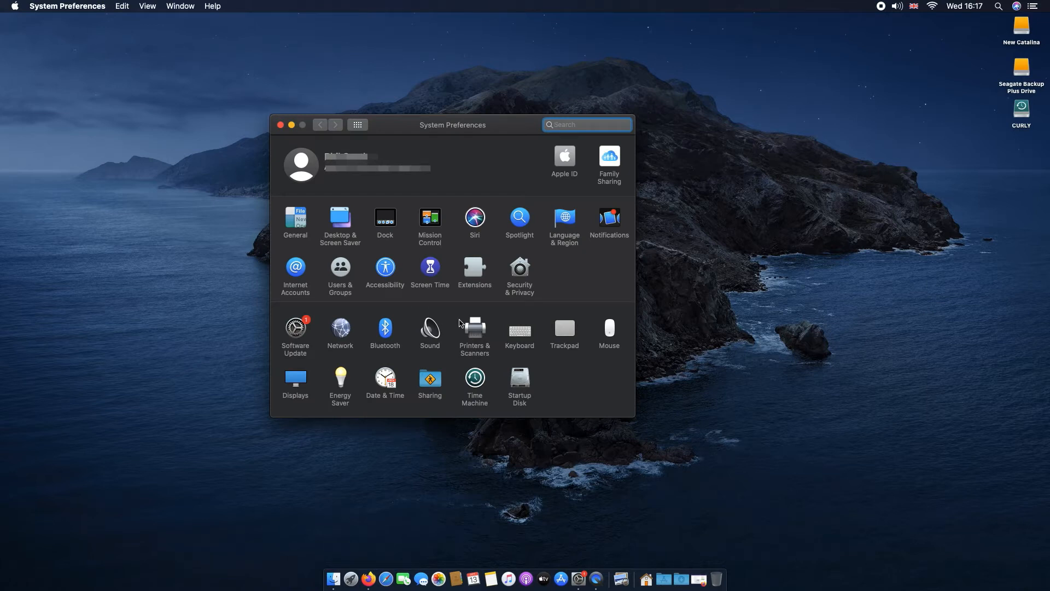
click(294, 219)
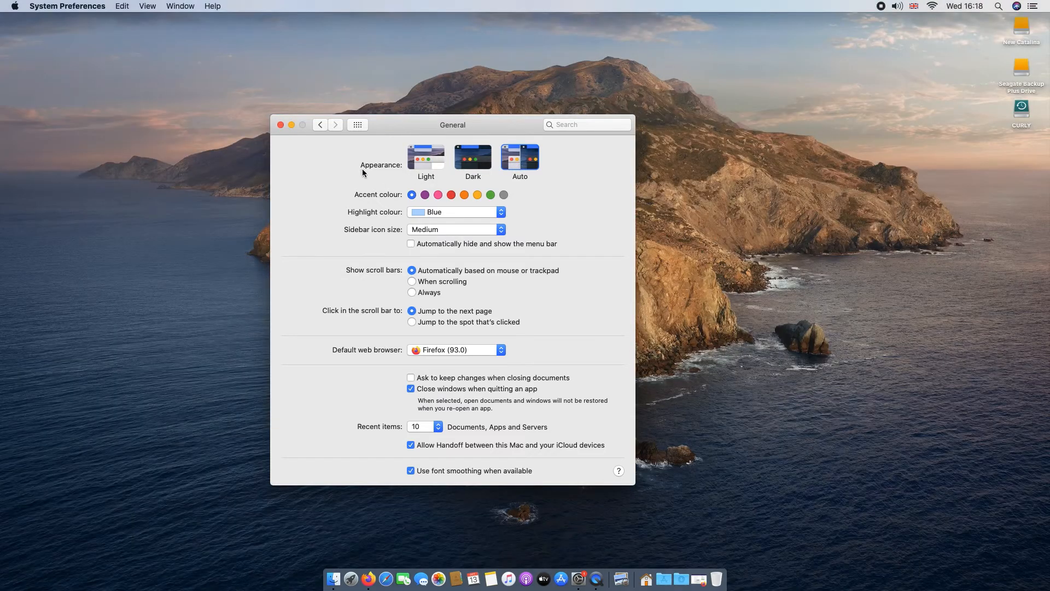
mouse_move(336, 183)
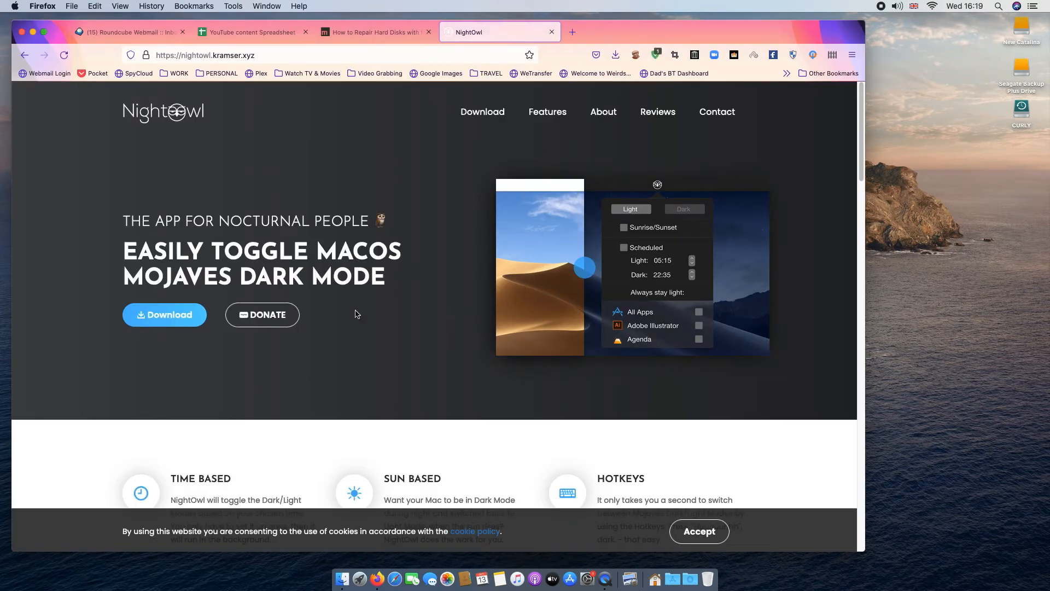
mouse_move(165, 315)
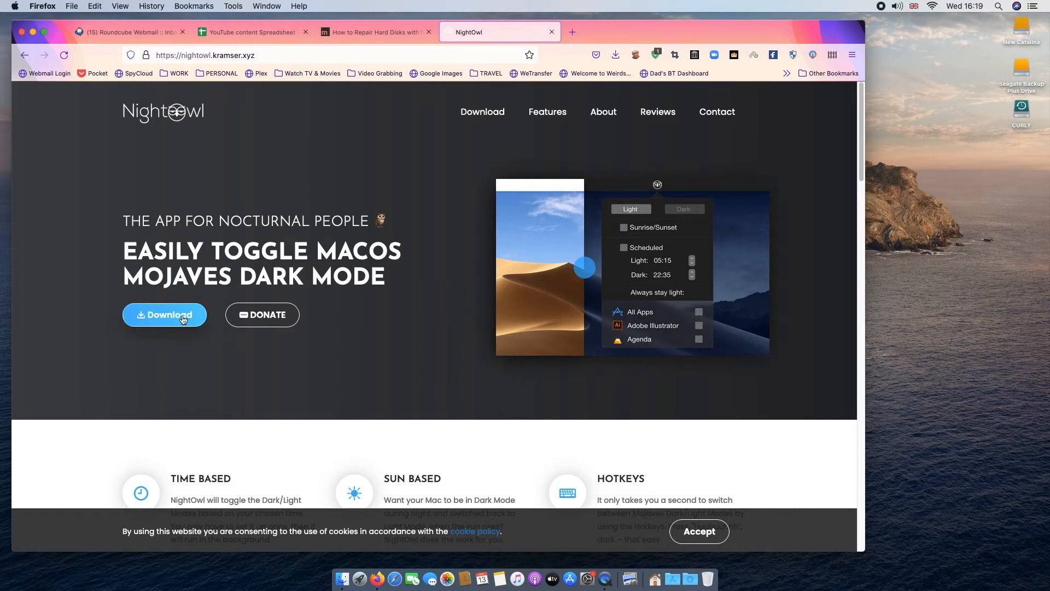
Download NightOwl.dmg from nightowl.kramser.xyz, saving the file rather than opening it
click(164, 315)
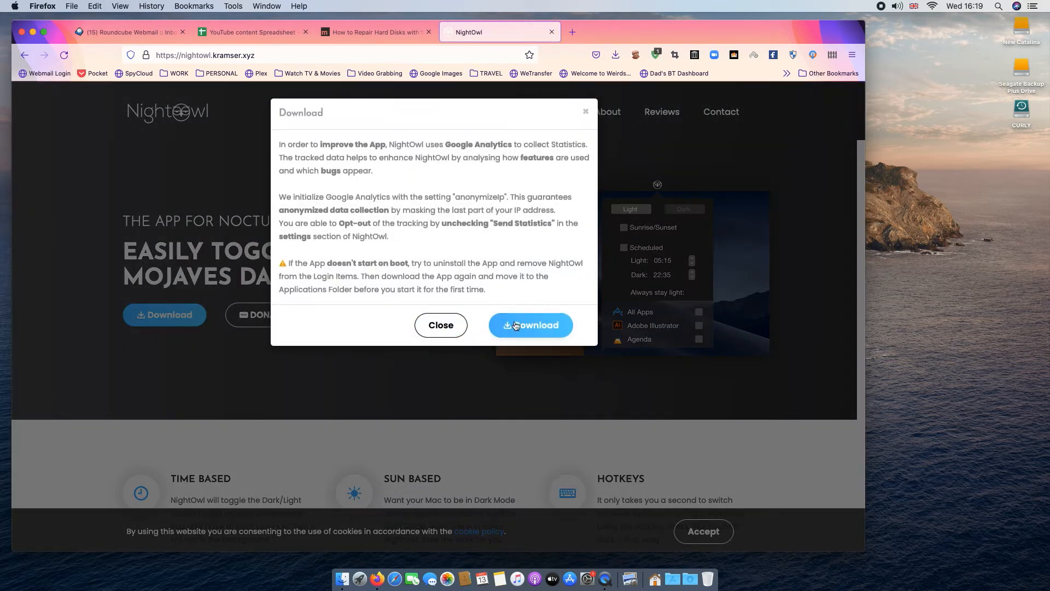
click(530, 325)
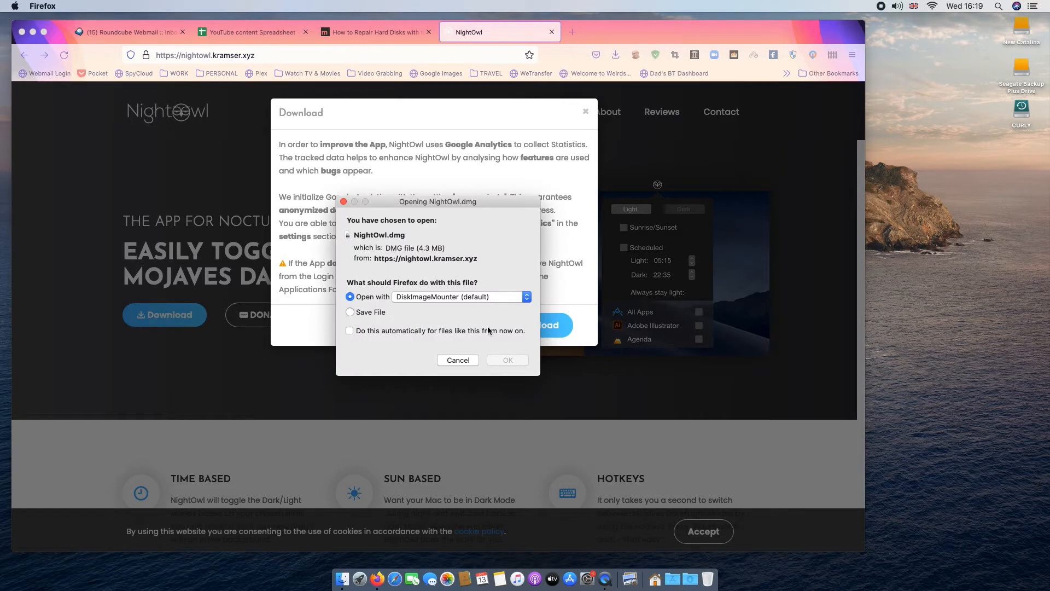
click(350, 312)
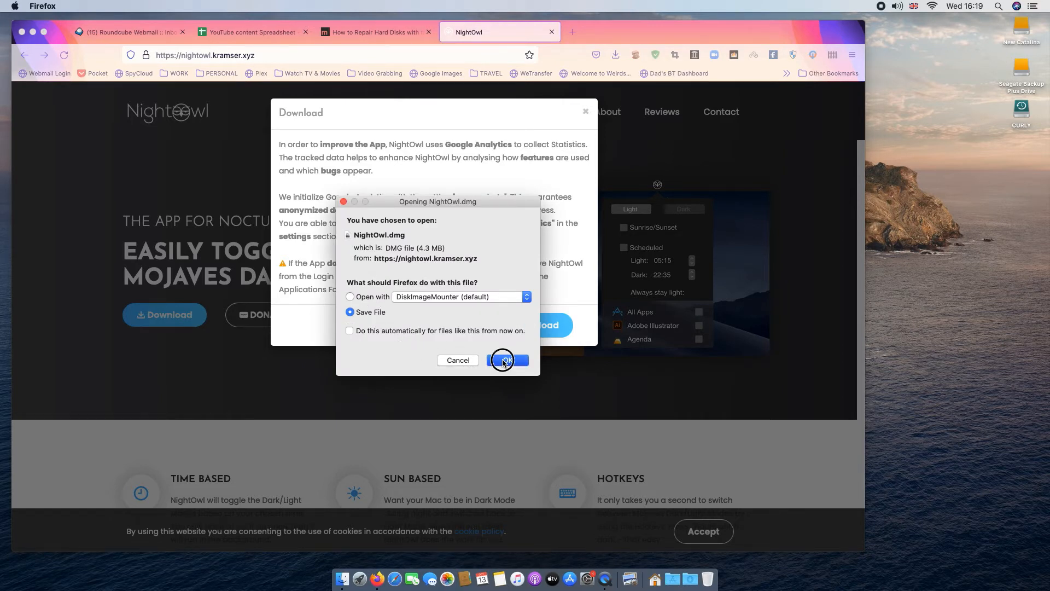
click(507, 360)
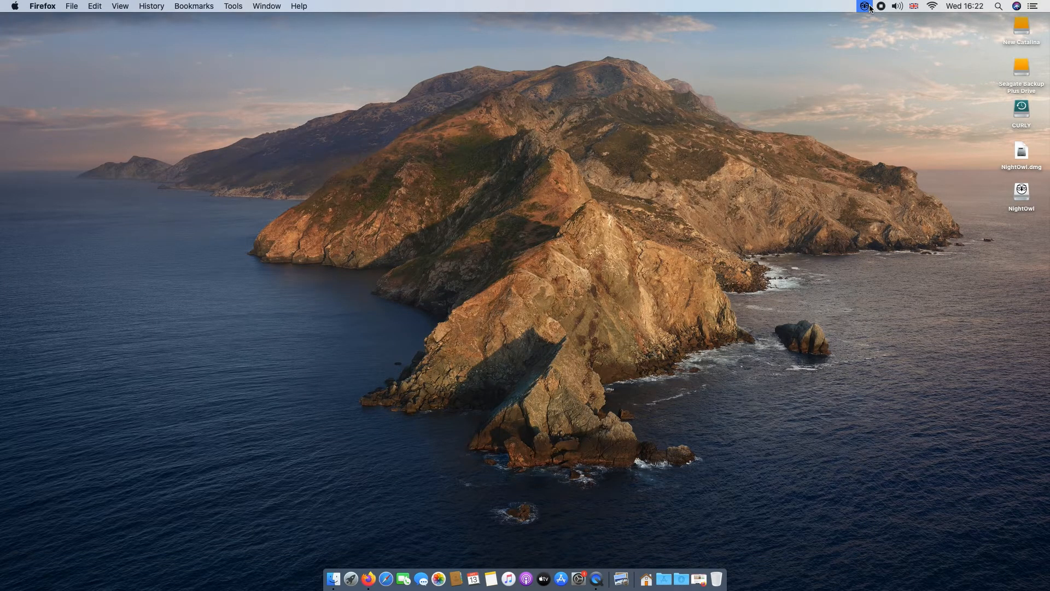
Enable NightOwl's Scheduled mode with Light at 07:00 and adjust the Dark start time
click(864, 7)
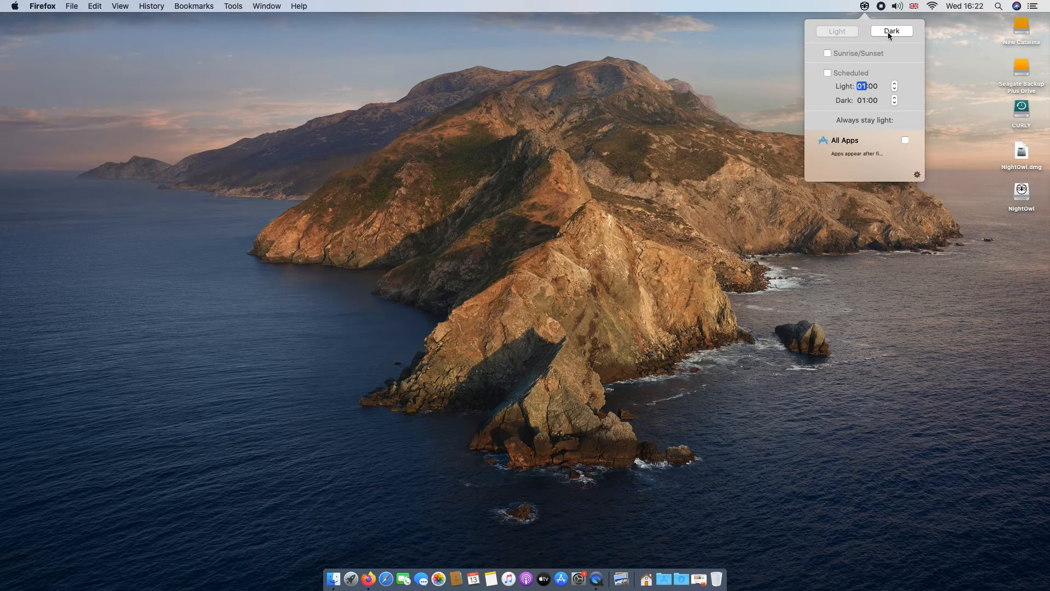
click(891, 31)
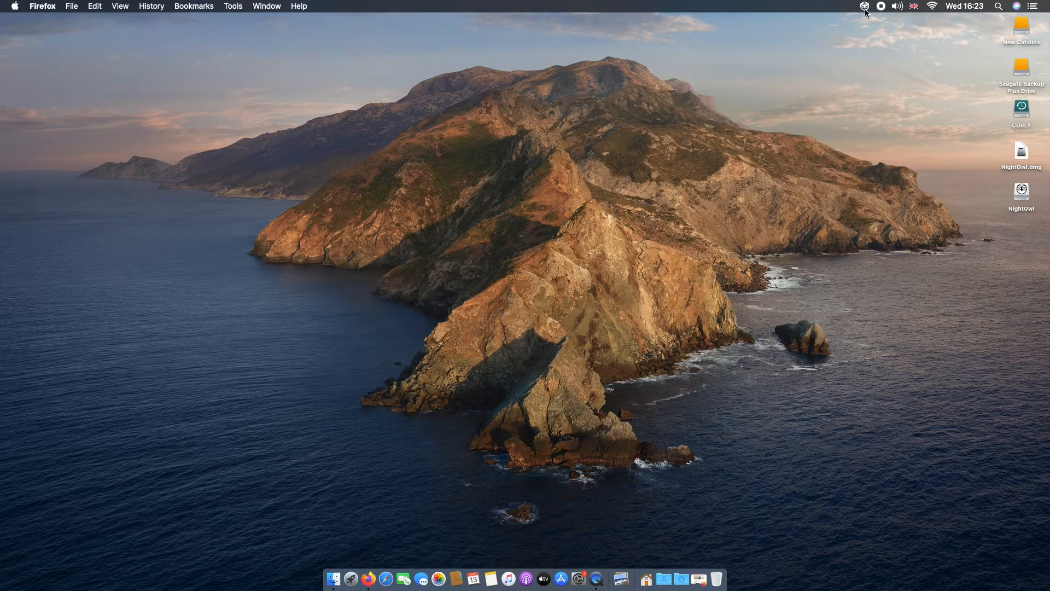
click(865, 7)
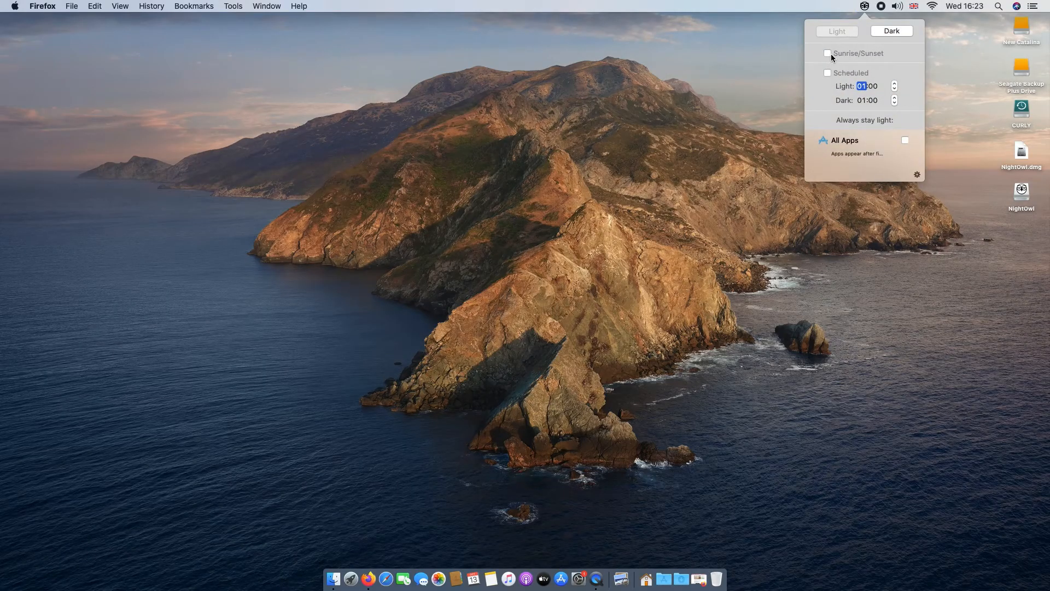
click(829, 52)
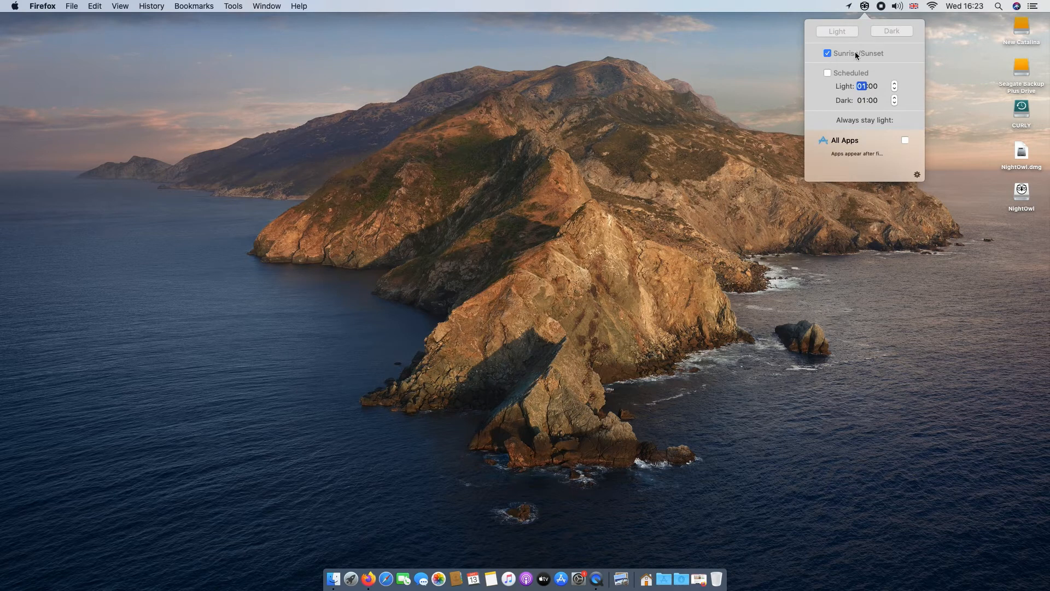
click(829, 73)
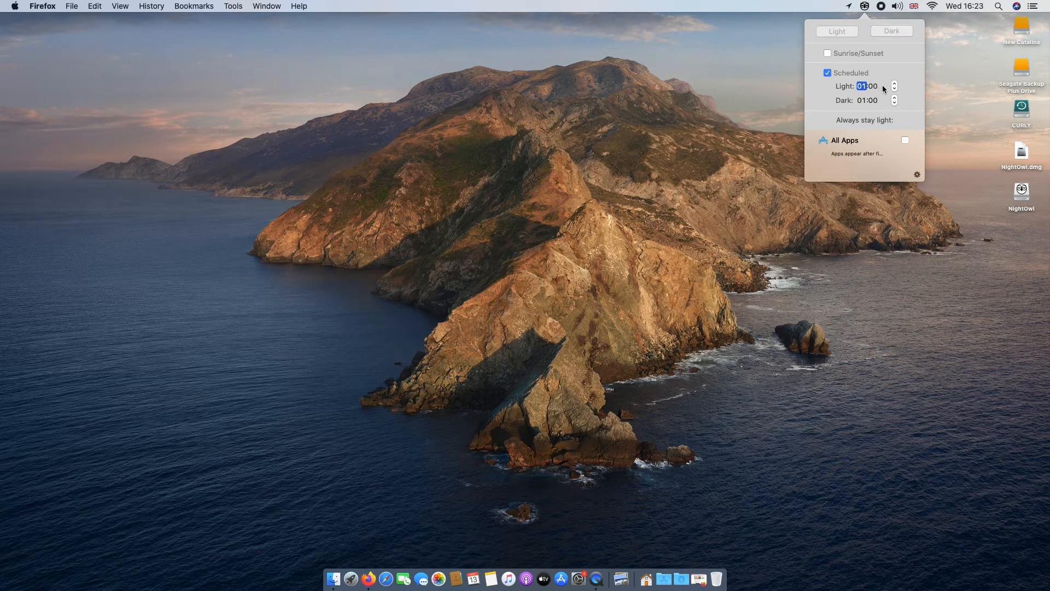
click(894, 83)
text(7)
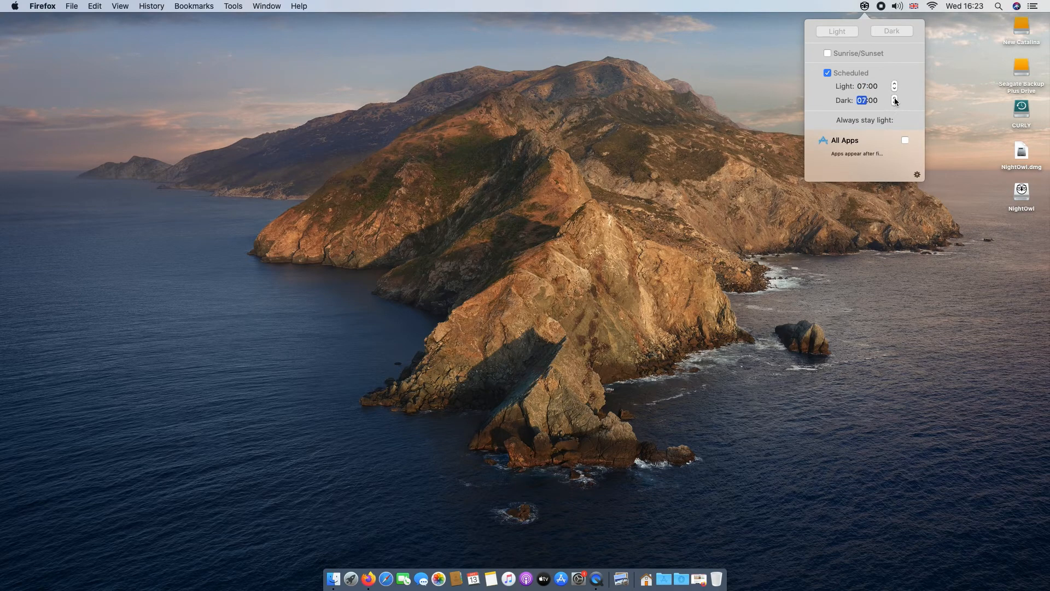
click(894, 97)
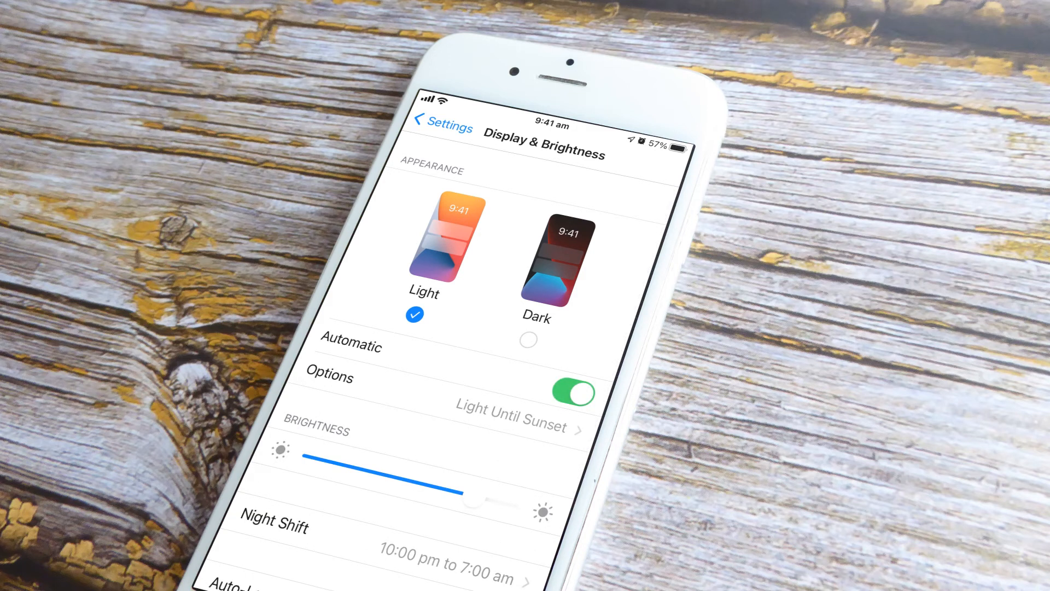
Choose Custom Schedule under appearance Options, set Light to 8:00 am and edit the Dark time
click(509, 405)
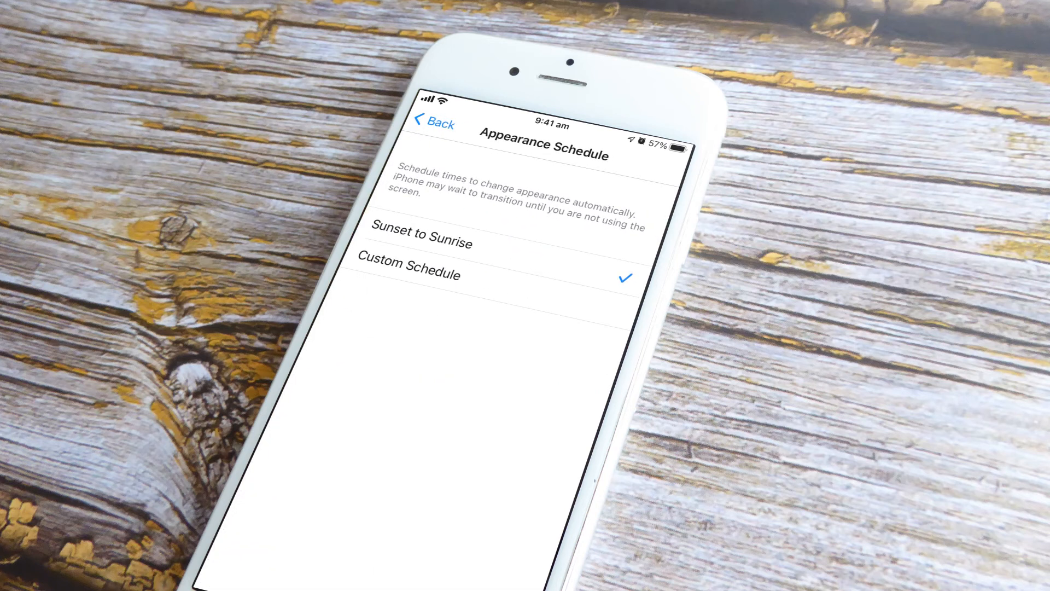
click(407, 273)
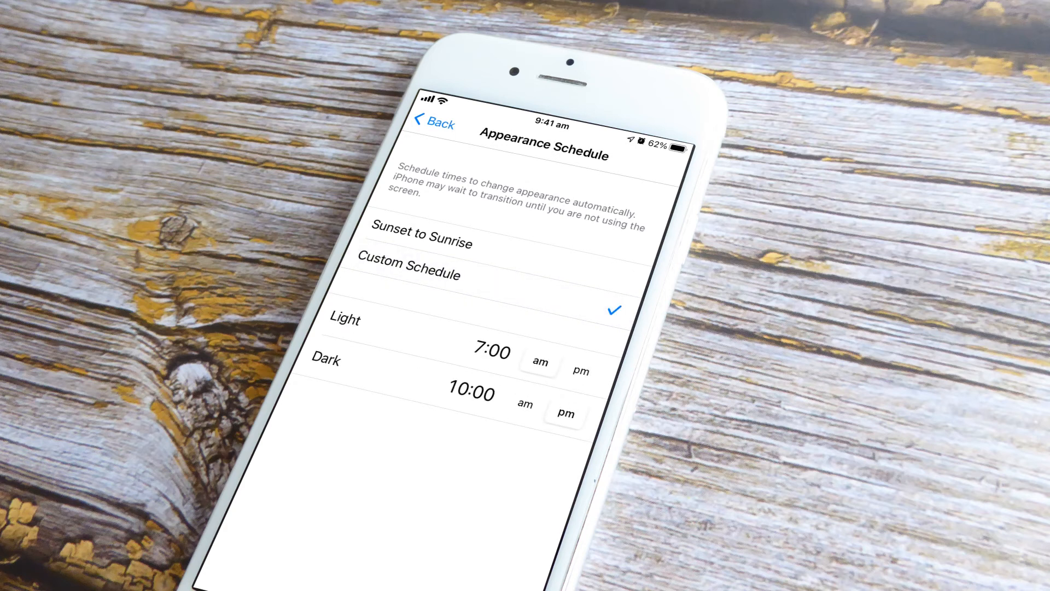
click(492, 351)
text(8)
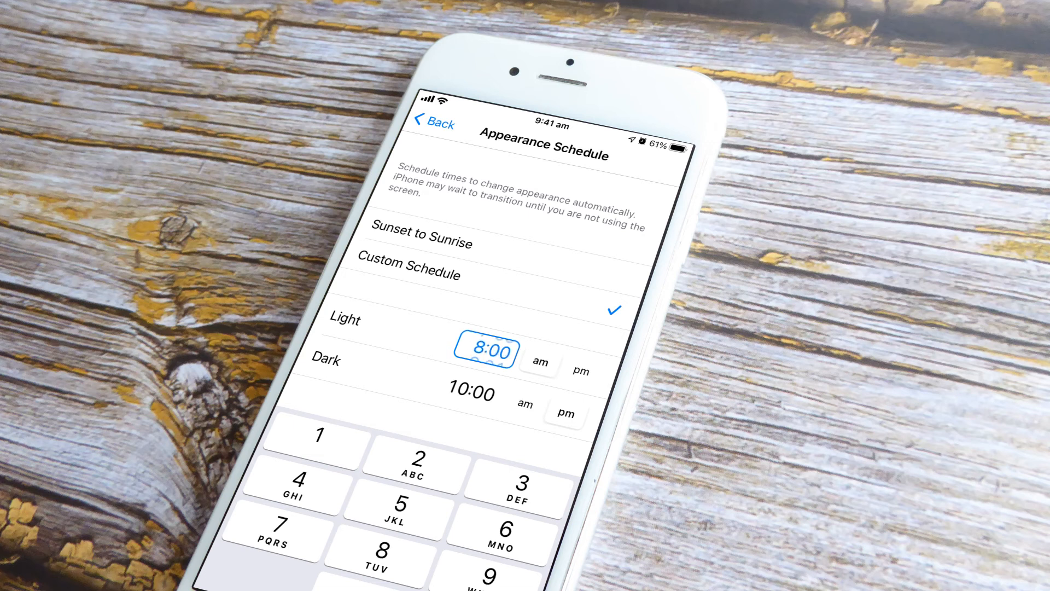
click(470, 393)
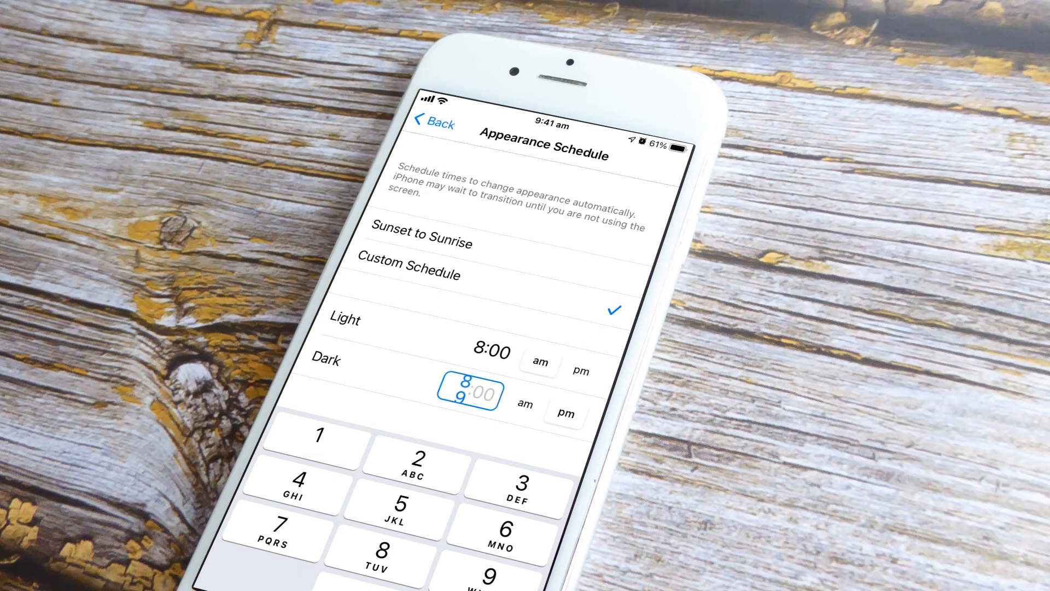